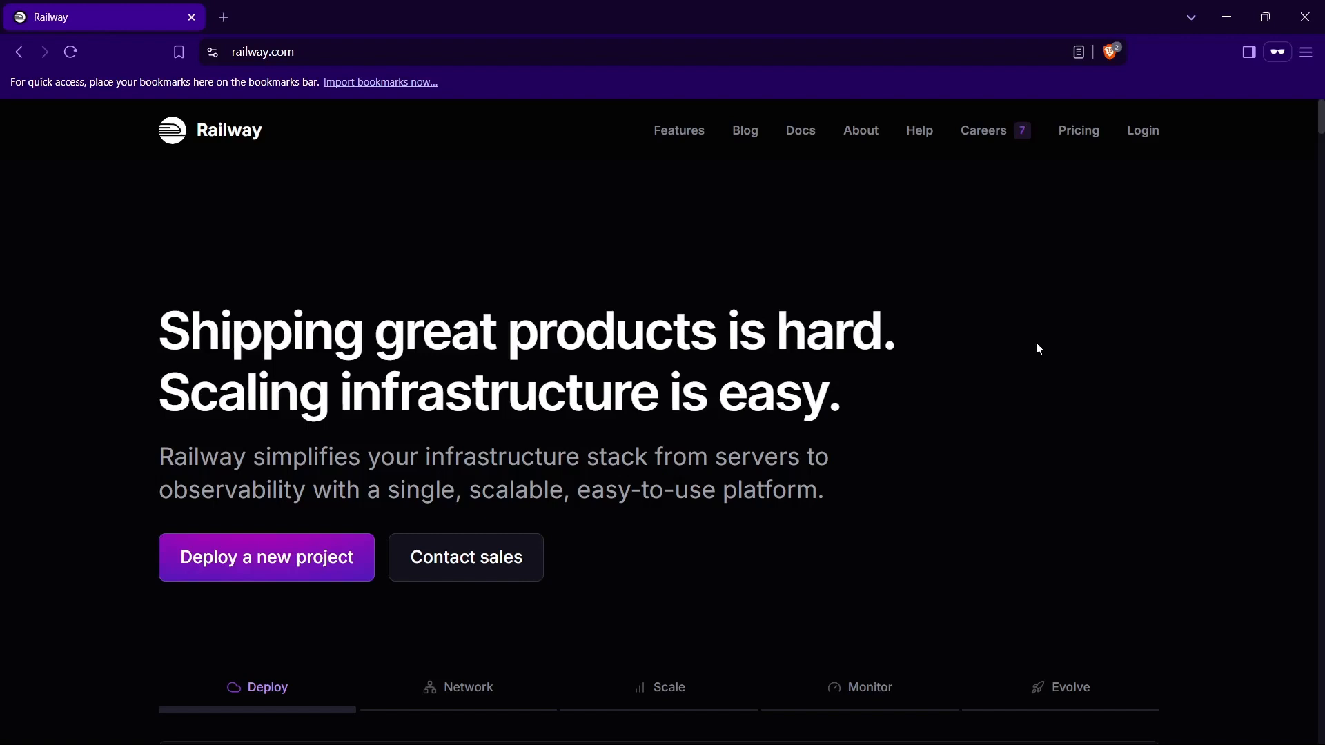
{"action": "mouse_move", "coordinate": [1055, 351]}
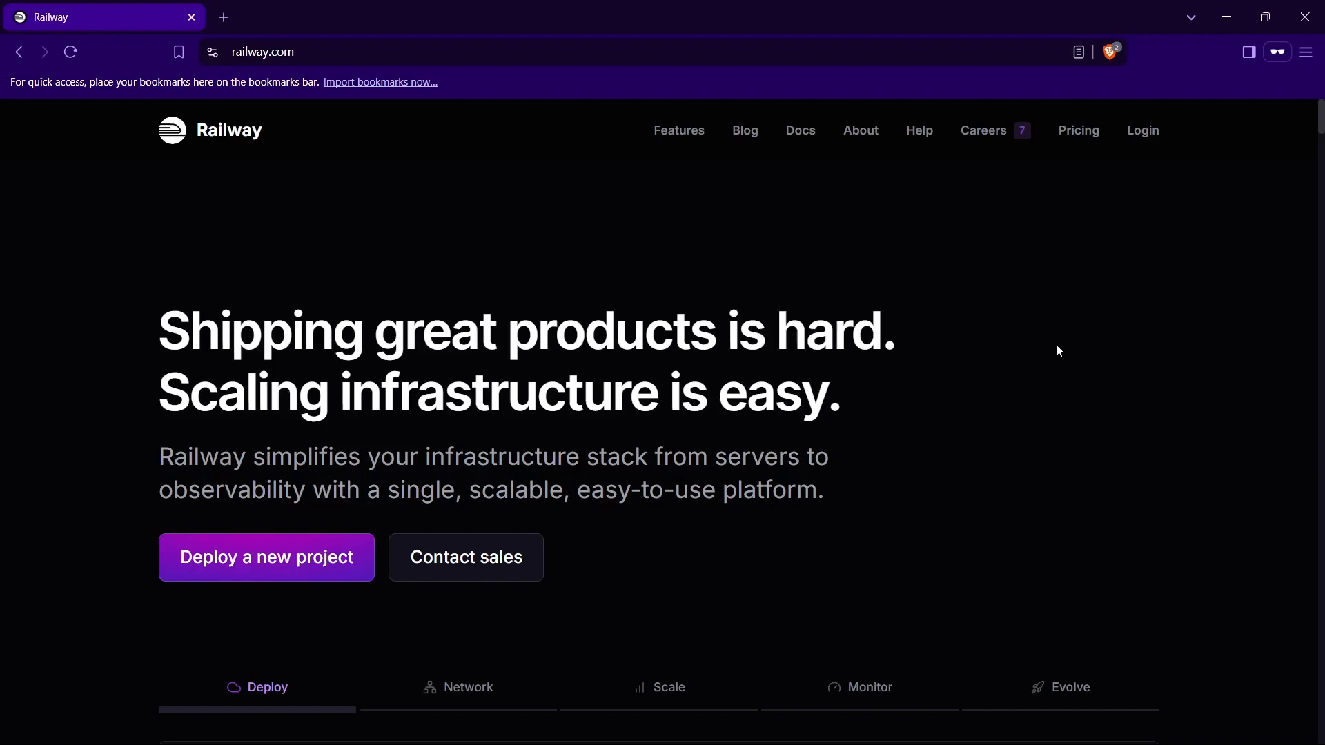
{"action": "mouse_move", "coordinate": [812, 228]}
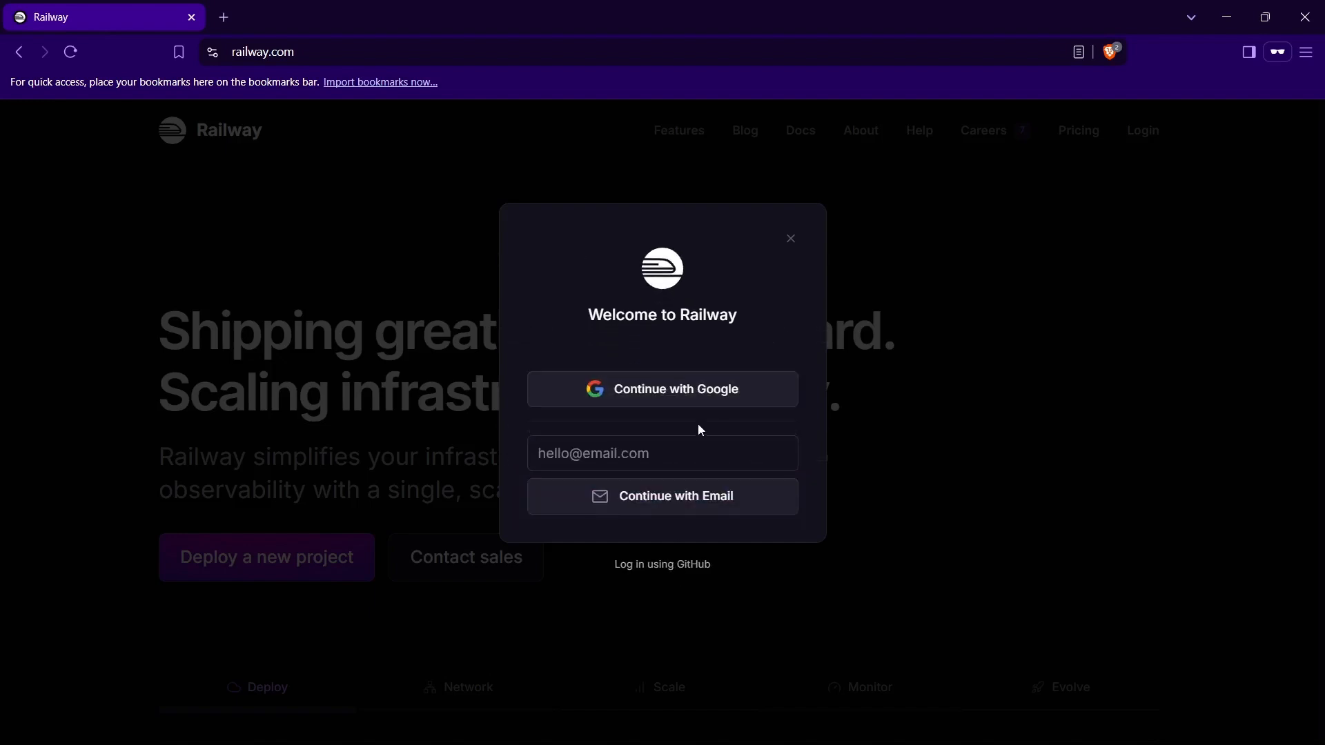
- Start the Railway login from the railway.com homepage
{"action": "left_click", "coordinate": [789, 238]}
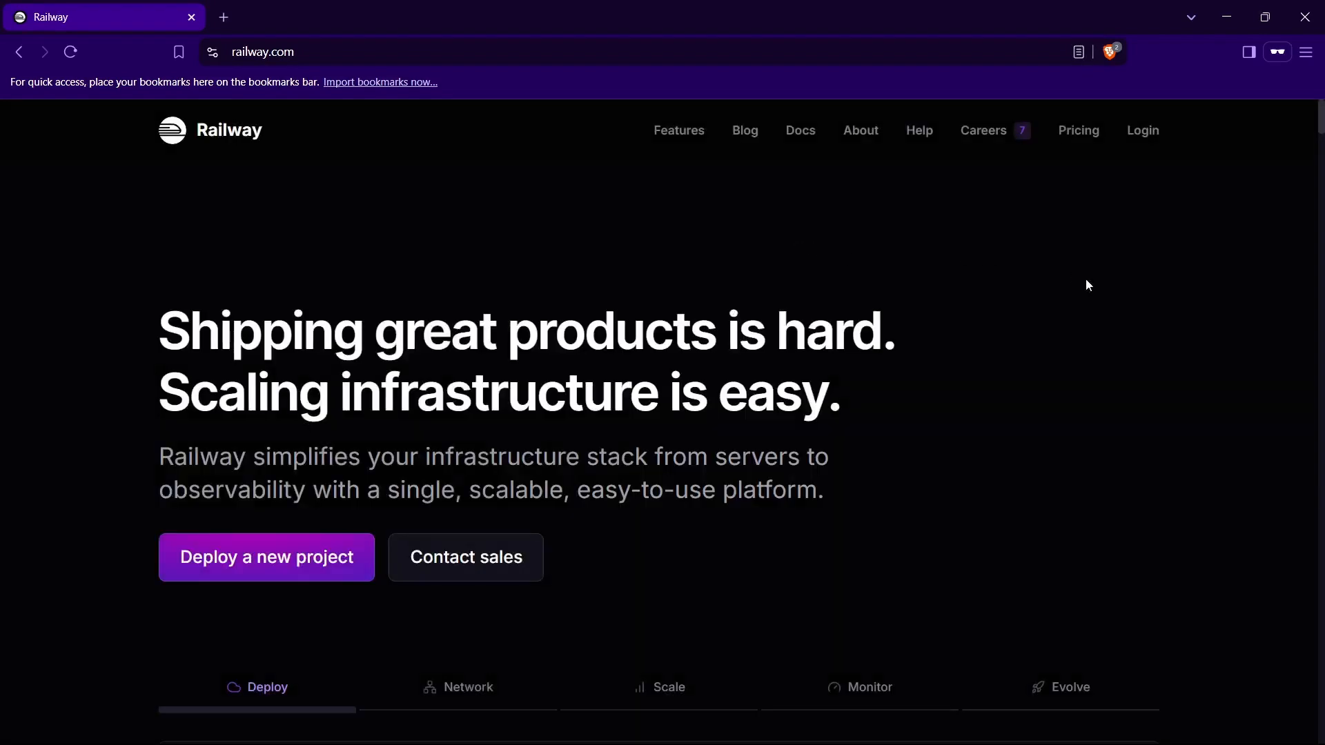
{"action": "mouse_move", "coordinate": [1226, 16]}
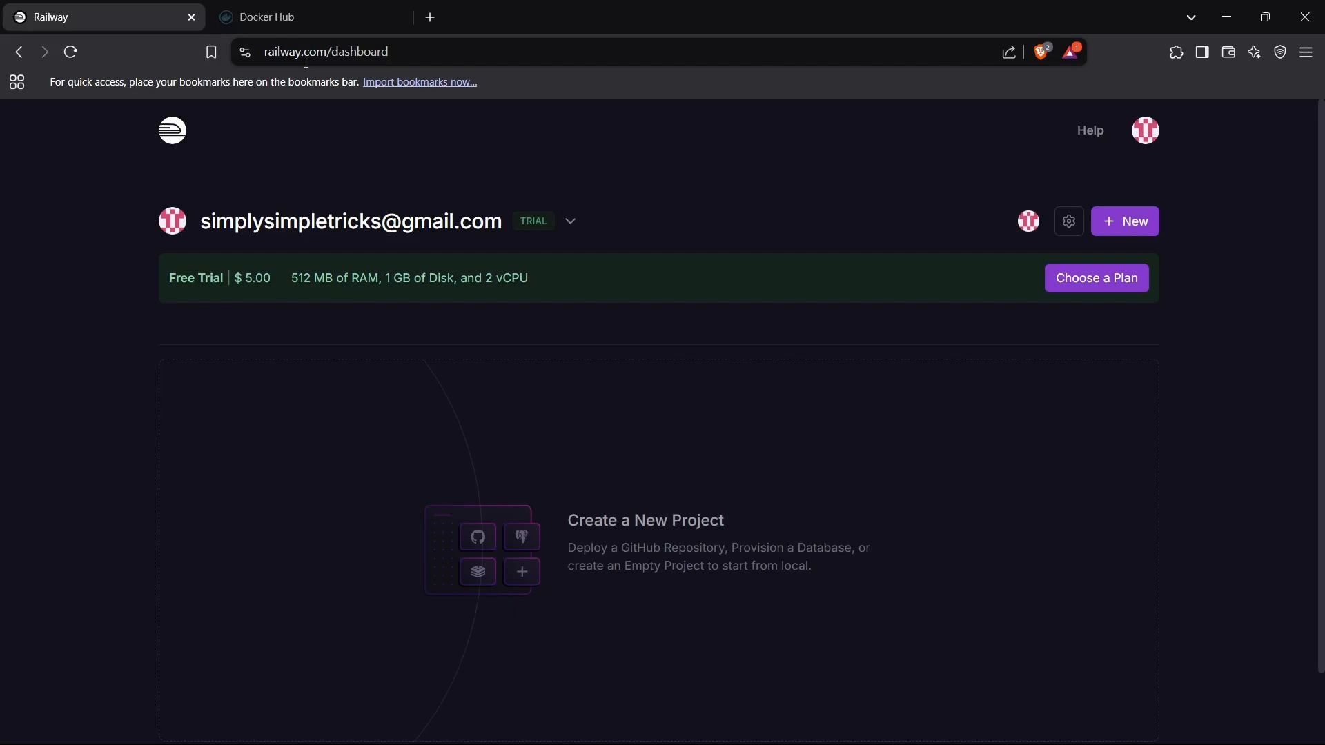
{"action": "mouse_move", "coordinate": [206, 44]}
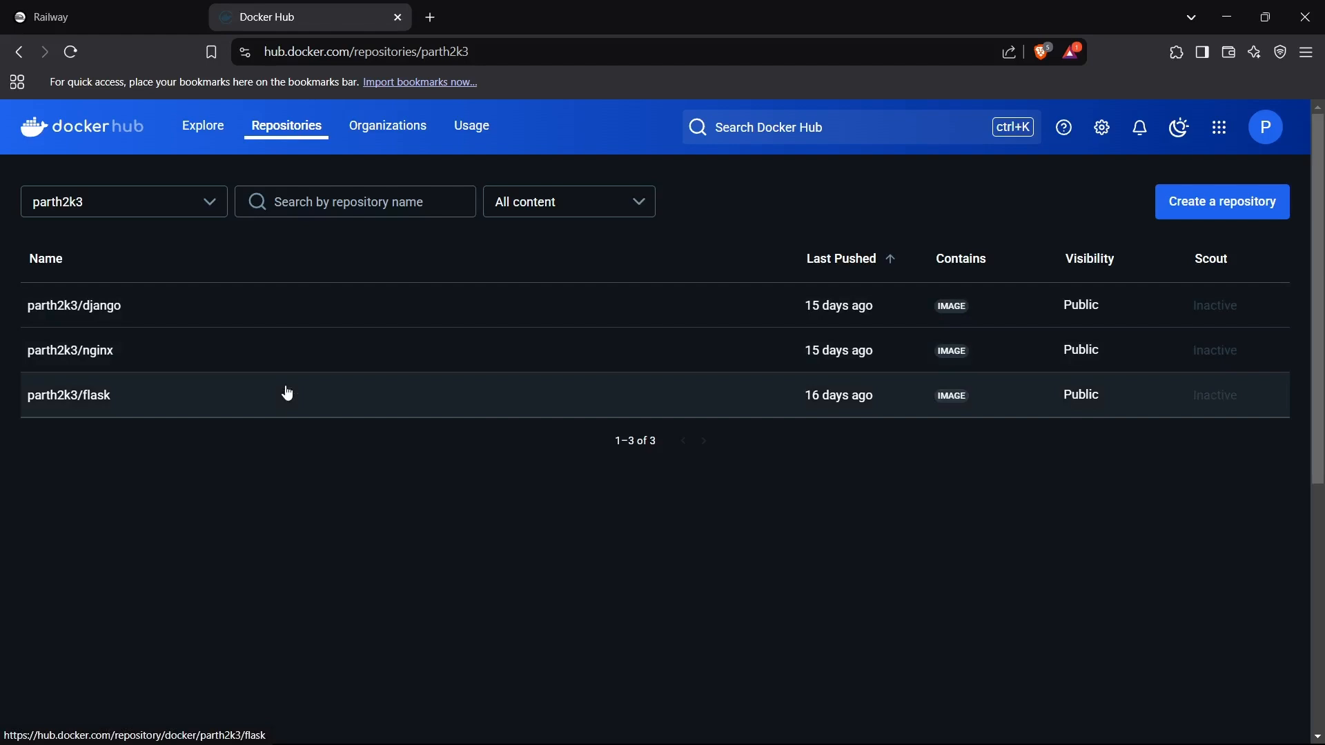
{"action": "mouse_move", "coordinate": [87, 472]}
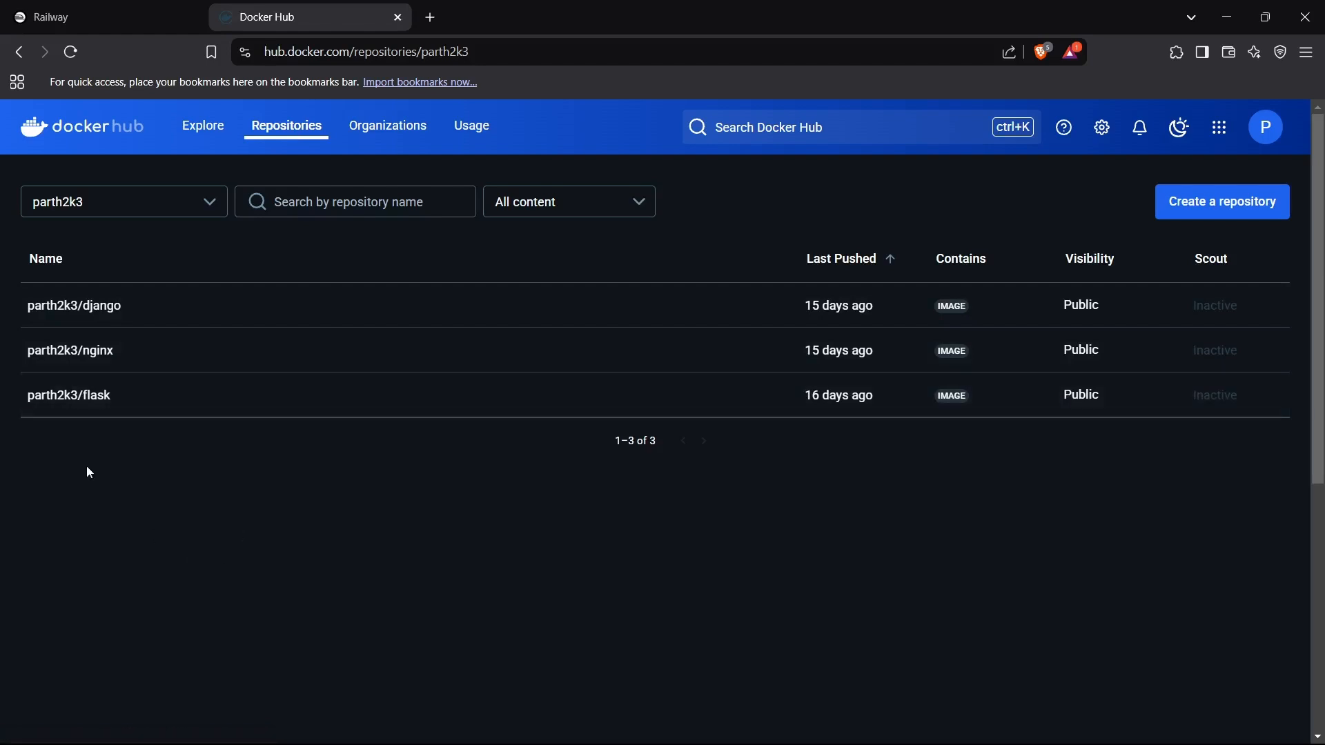
{"action": "mouse_move", "coordinate": [97, 403]}
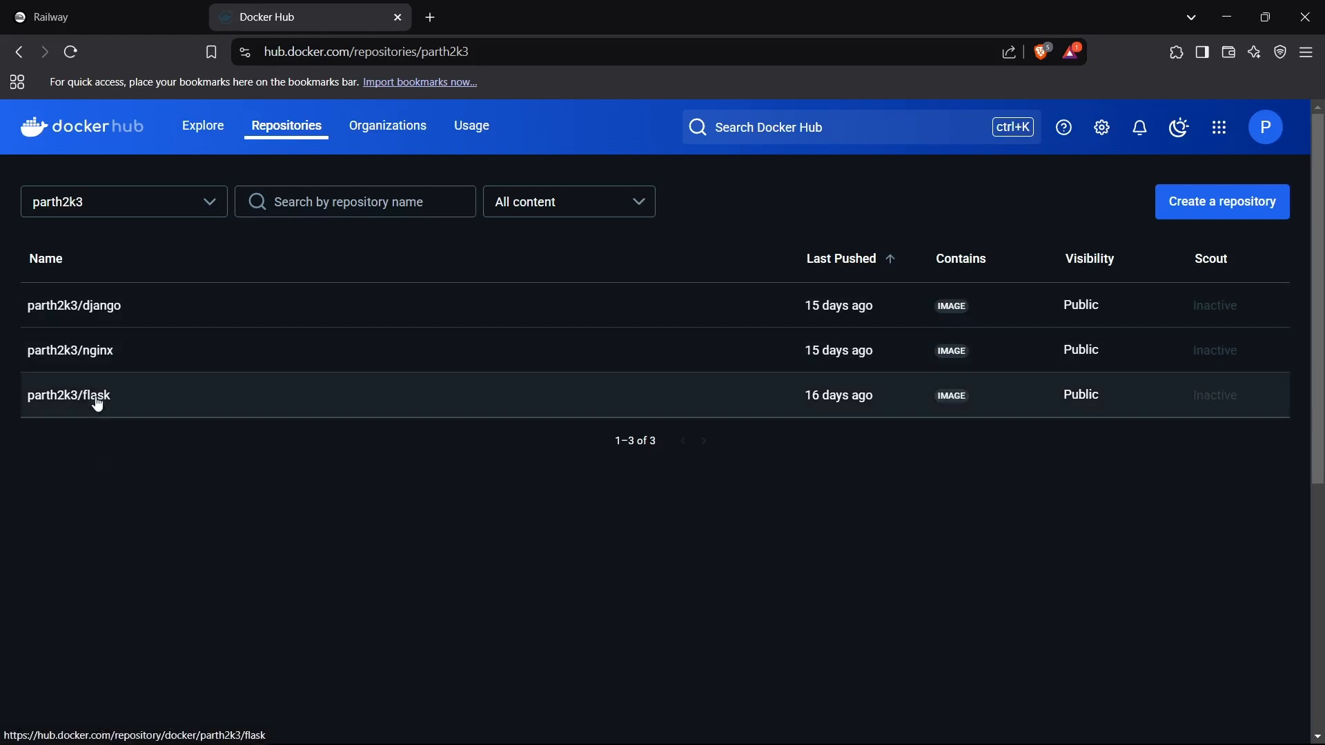
{"action": "mouse_move", "coordinate": [117, 415]}
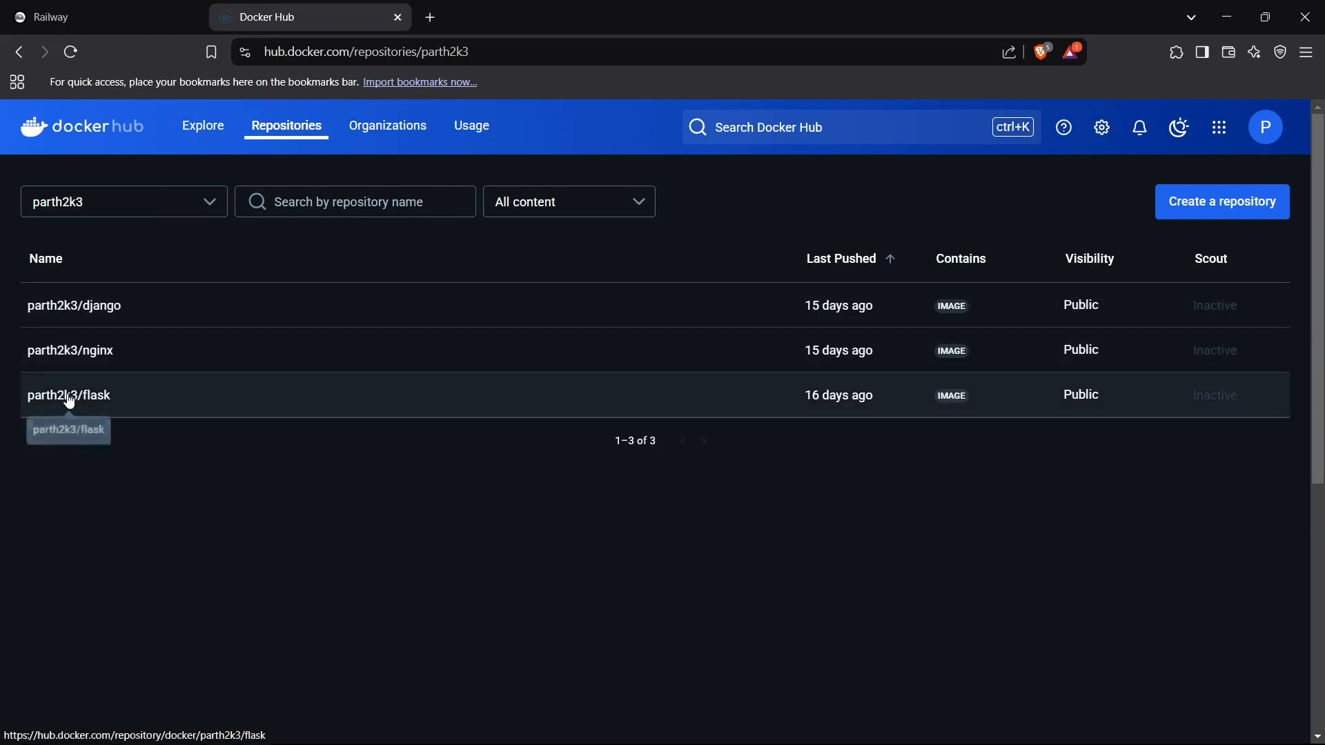
- Return from the Docker Hub repositories to the Railway dashboard tab
{"action": "left_click", "coordinate": [84, 17]}
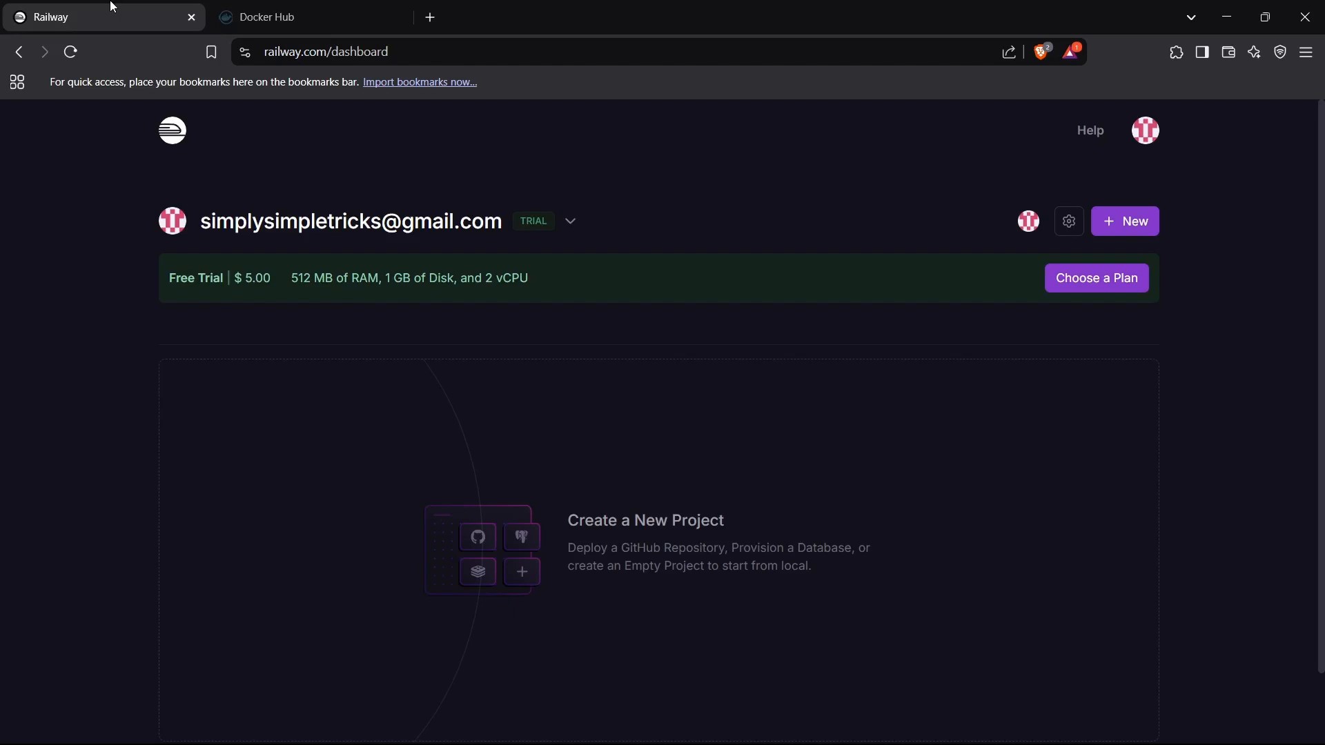
{"action": "mouse_move", "coordinate": [498, 511]}
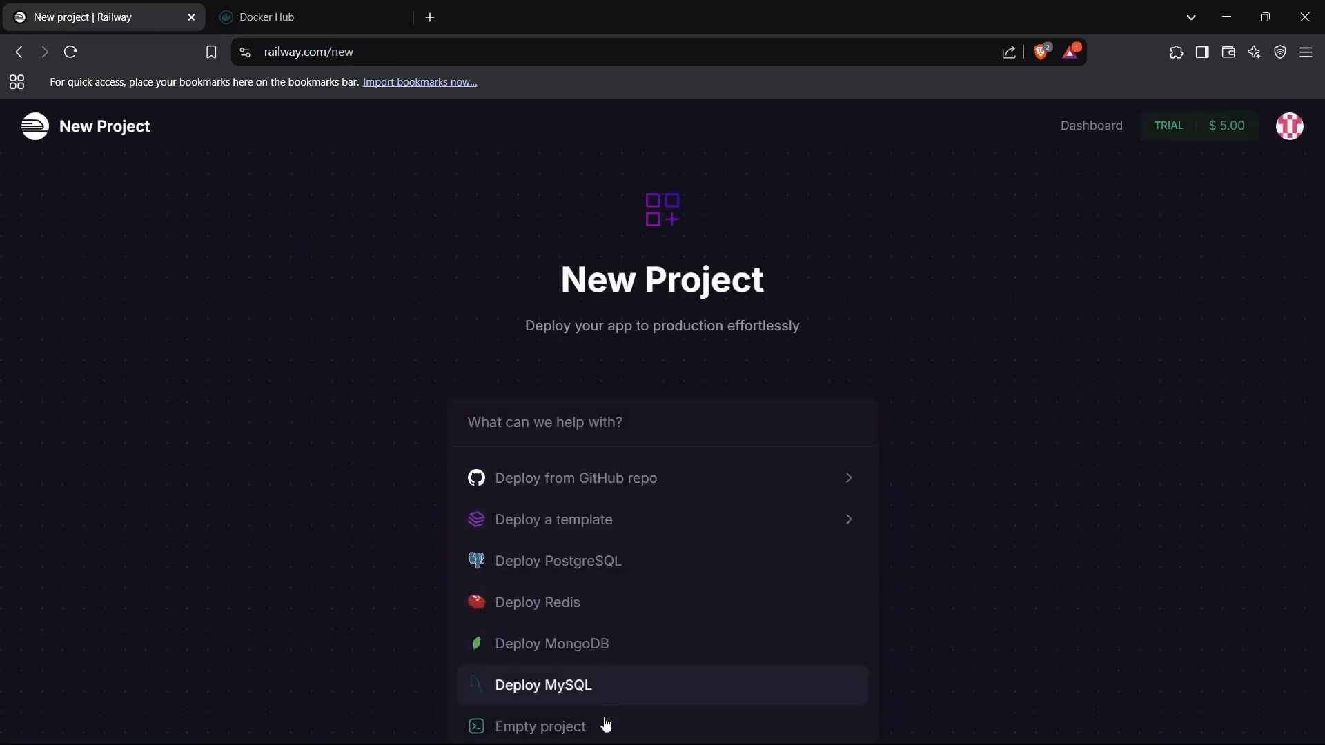
- Create an empty Railway project and dismiss the creation notifications
{"action": "left_click", "coordinate": [539, 727]}
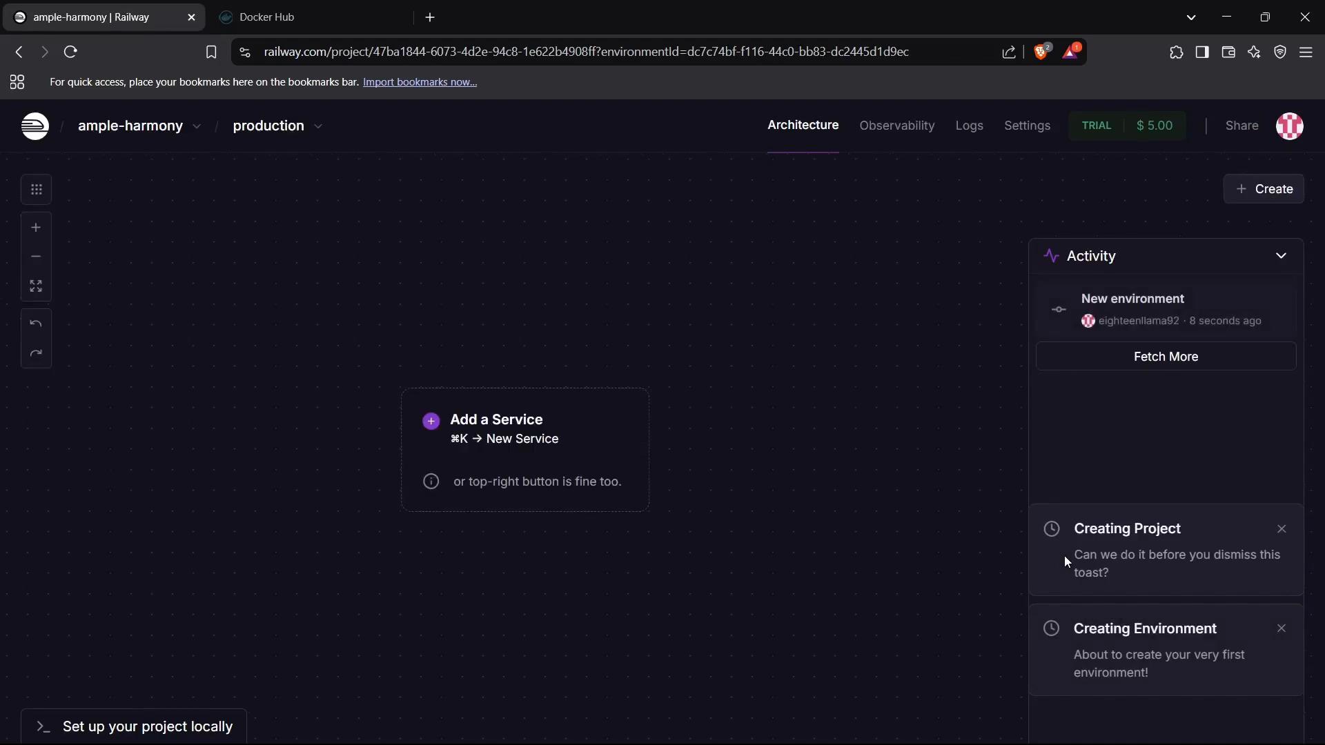
{"action": "left_click", "coordinate": [1282, 529]}
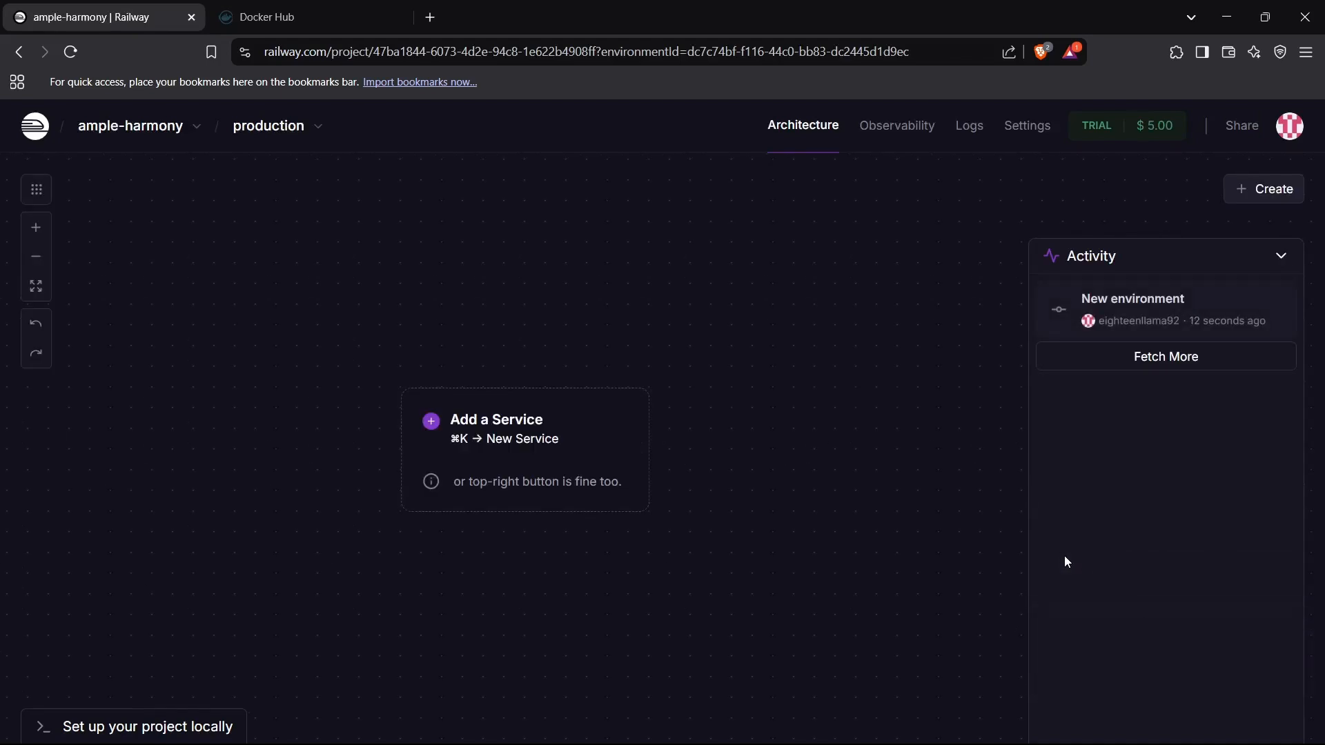
{"action": "mouse_move", "coordinate": [270, 283]}
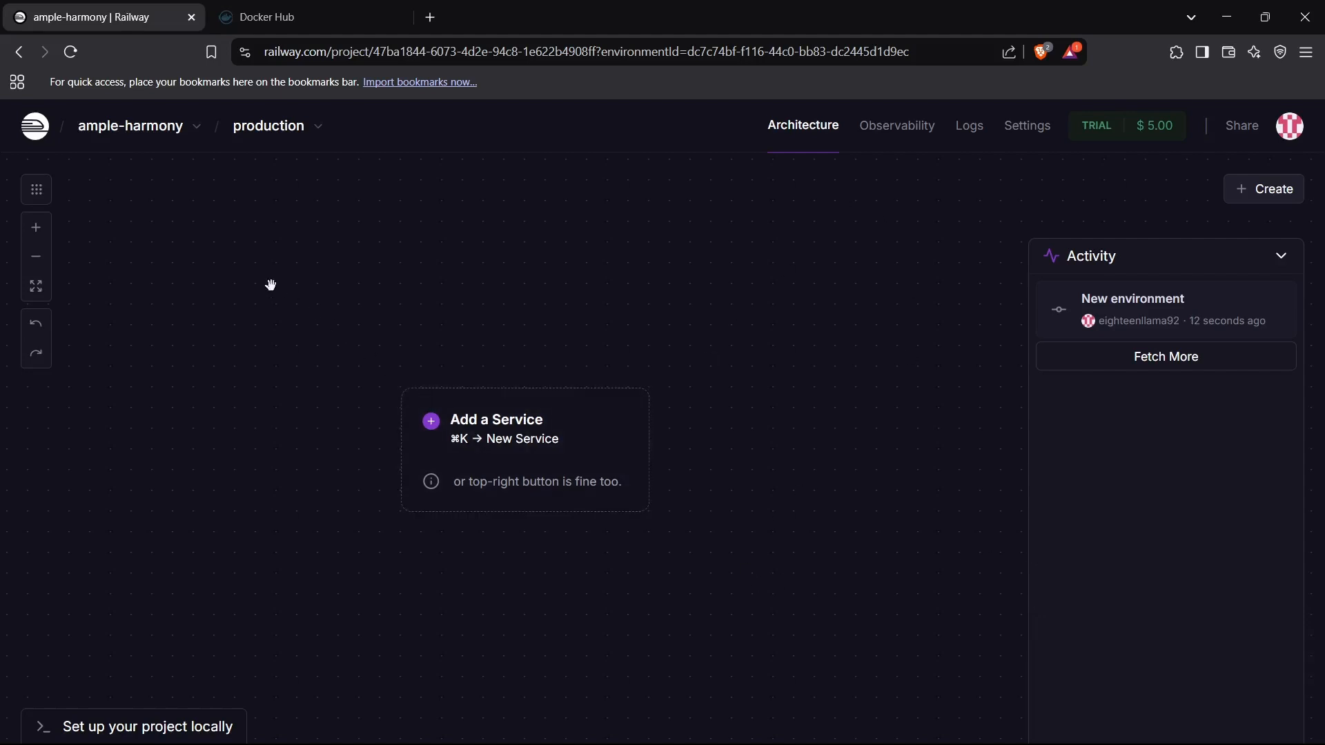
{"action": "mouse_move", "coordinate": [97, 155]}
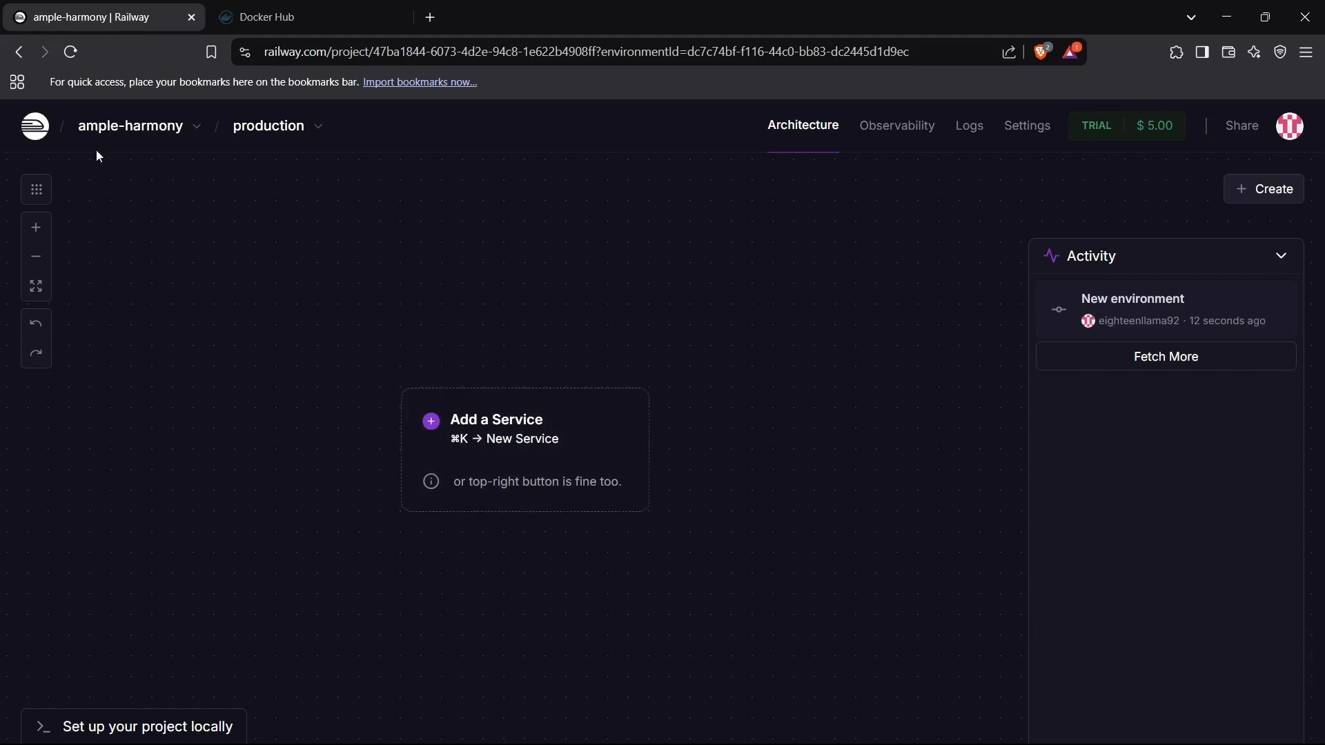
{"action": "mouse_move", "coordinate": [532, 477]}
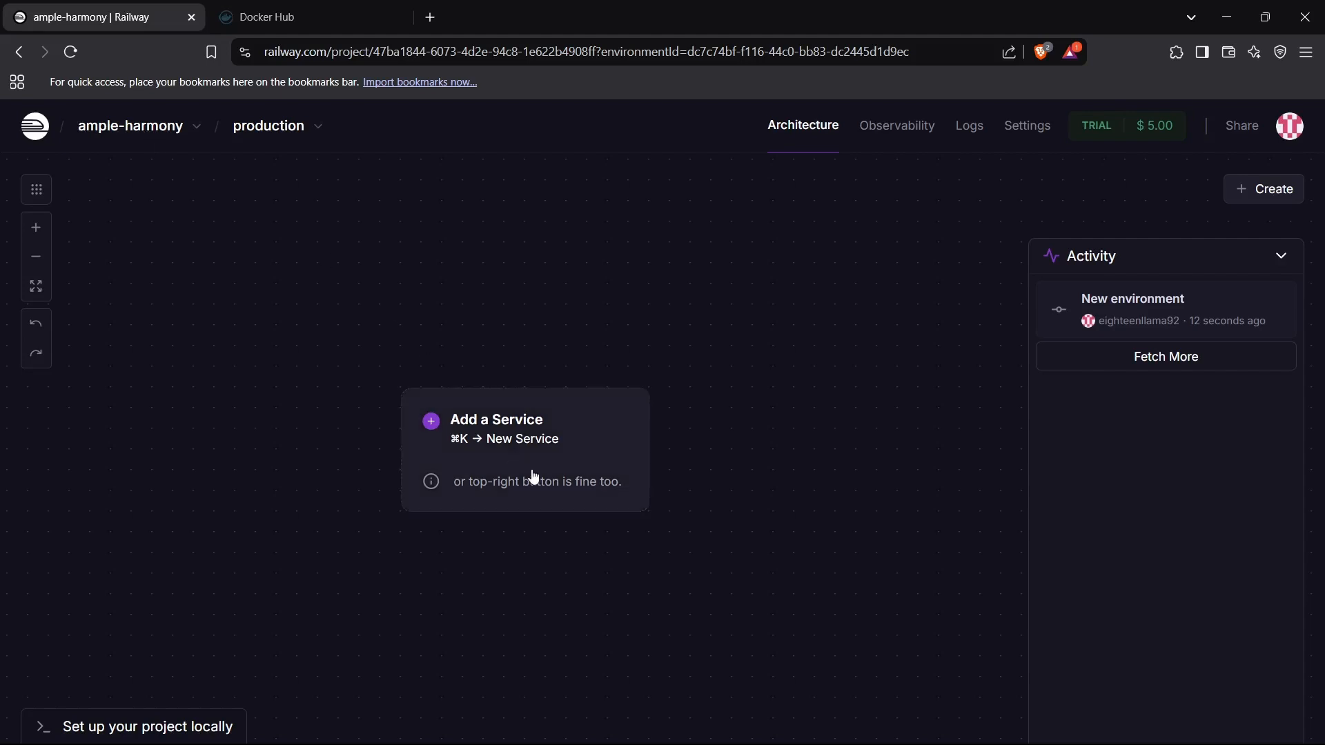
- Add a Docker Image service and check the repository name on Docker Hub
{"action": "left_click", "coordinate": [496, 419]}
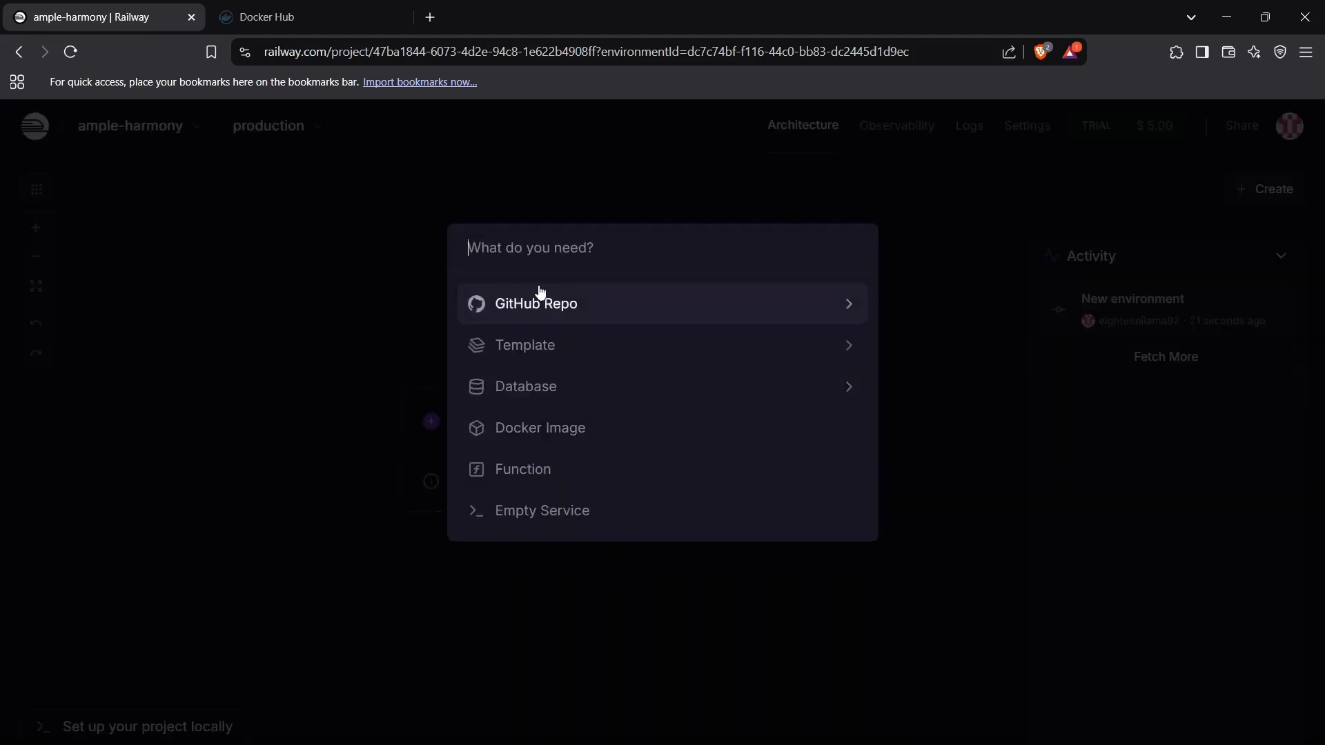
{"action": "mouse_move", "coordinate": [540, 469]}
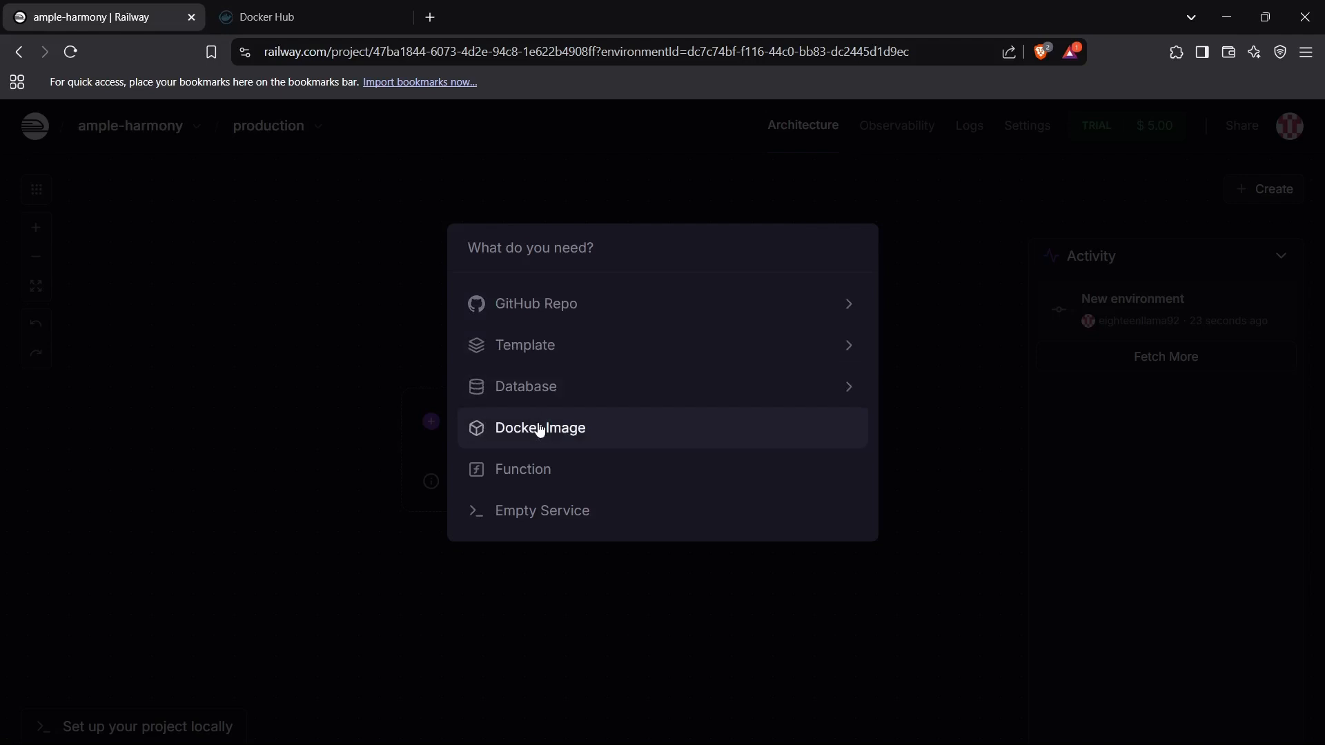
{"action": "left_click", "coordinate": [539, 428]}
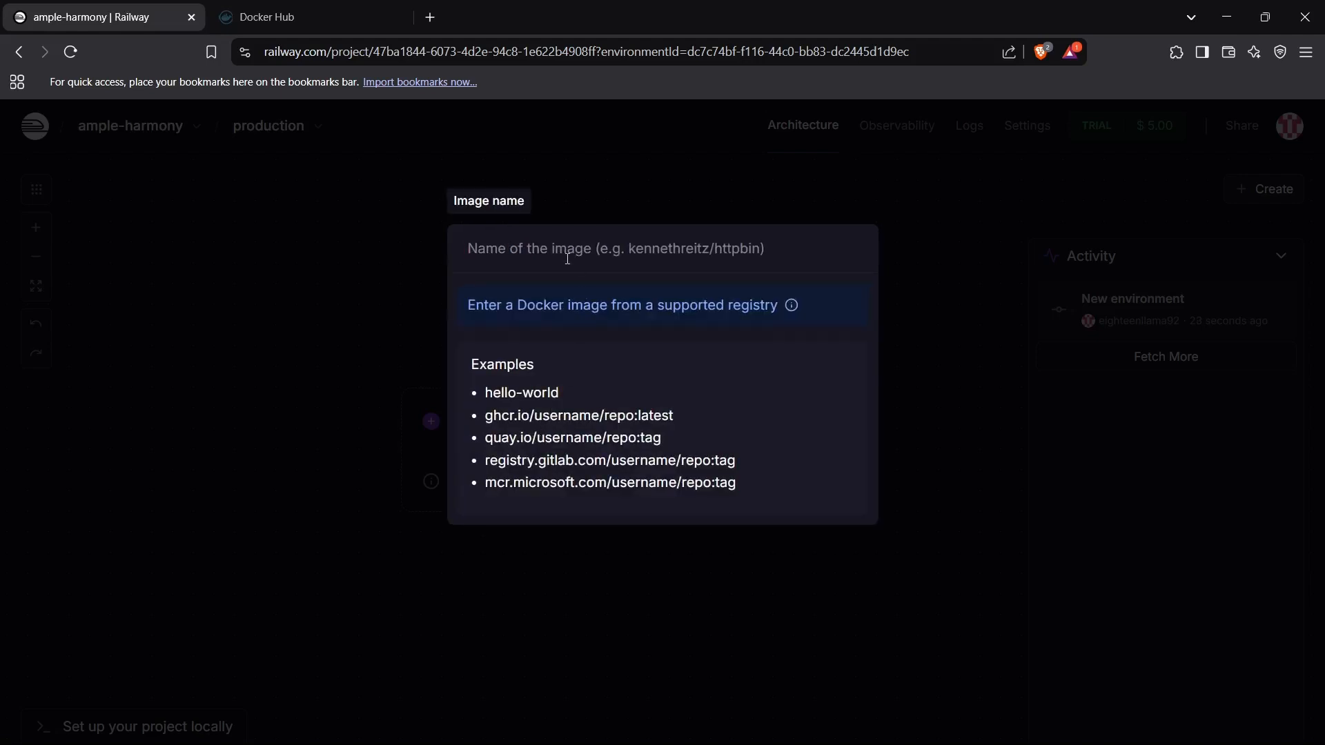
{"action": "left_click", "coordinate": [309, 16]}
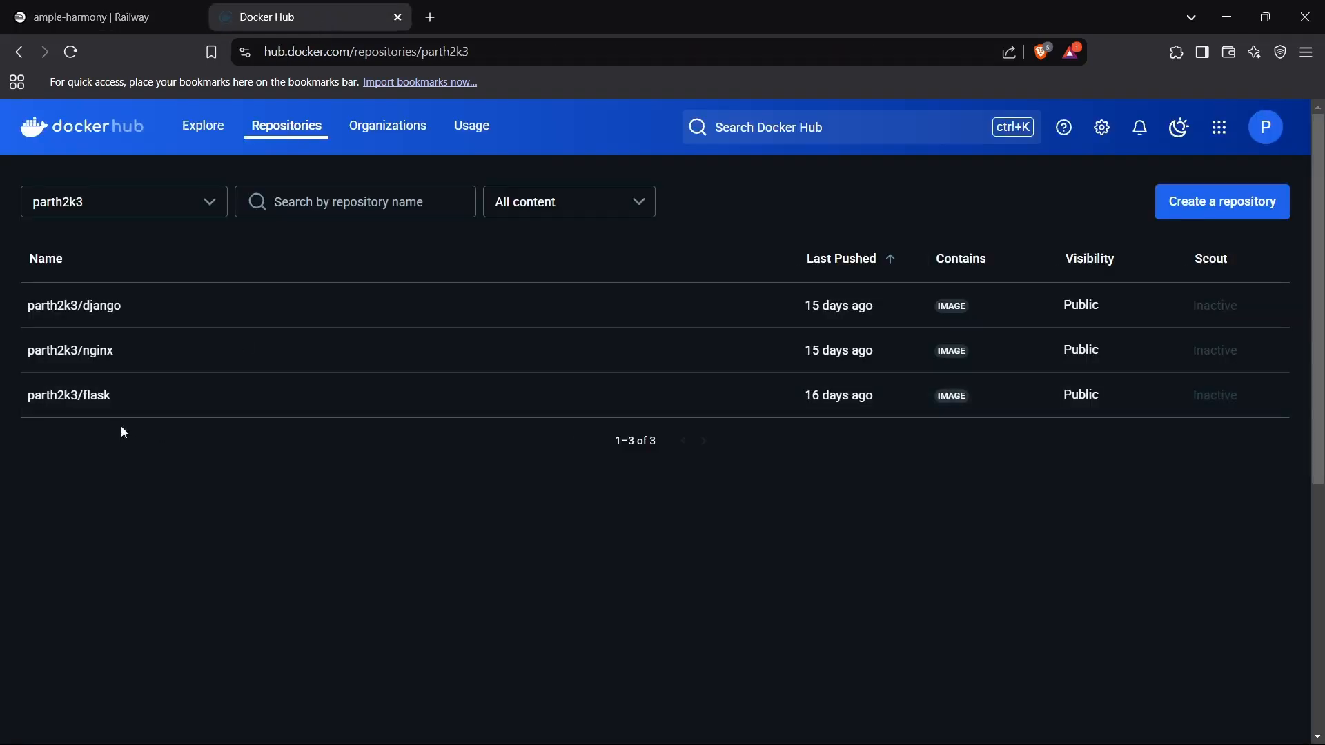
{"action": "mouse_move", "coordinate": [69, 395]}
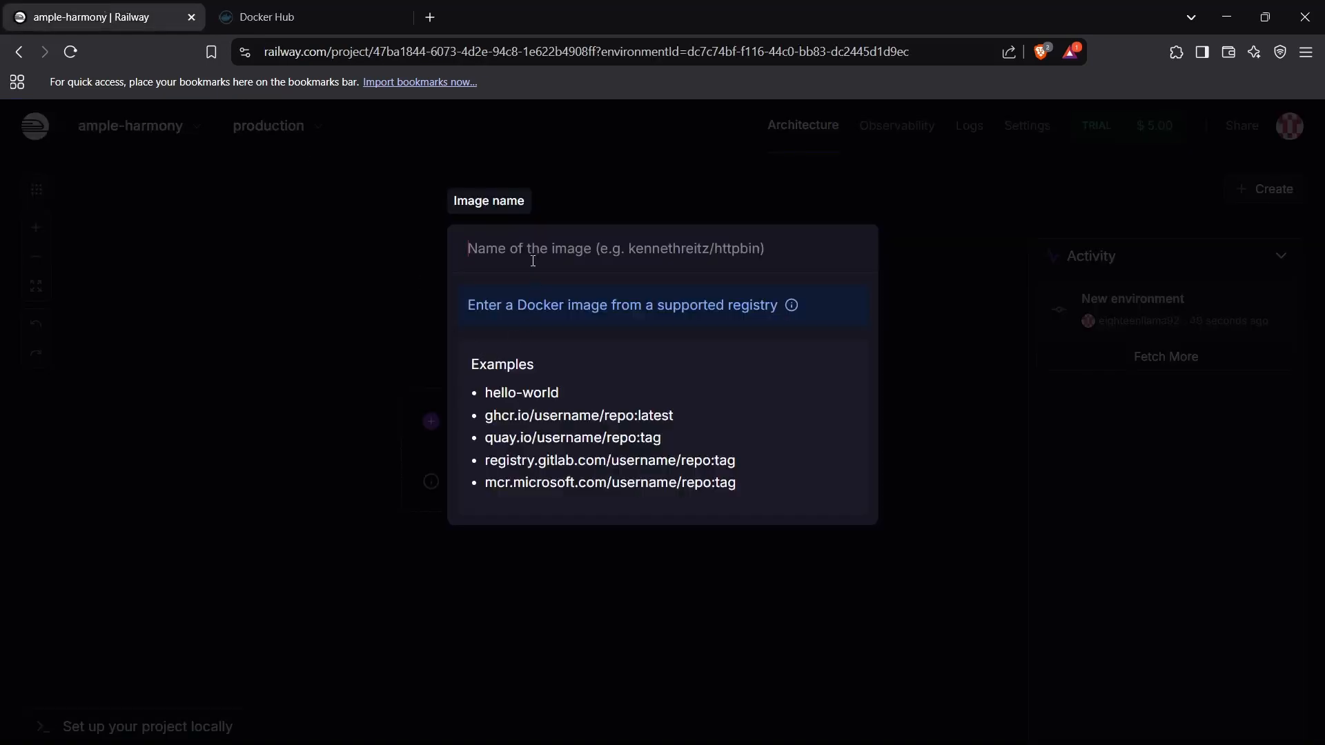
- Enter parth2k3/flask as the image name to add the flask service
{"action": "type", "text": "parth2l"}
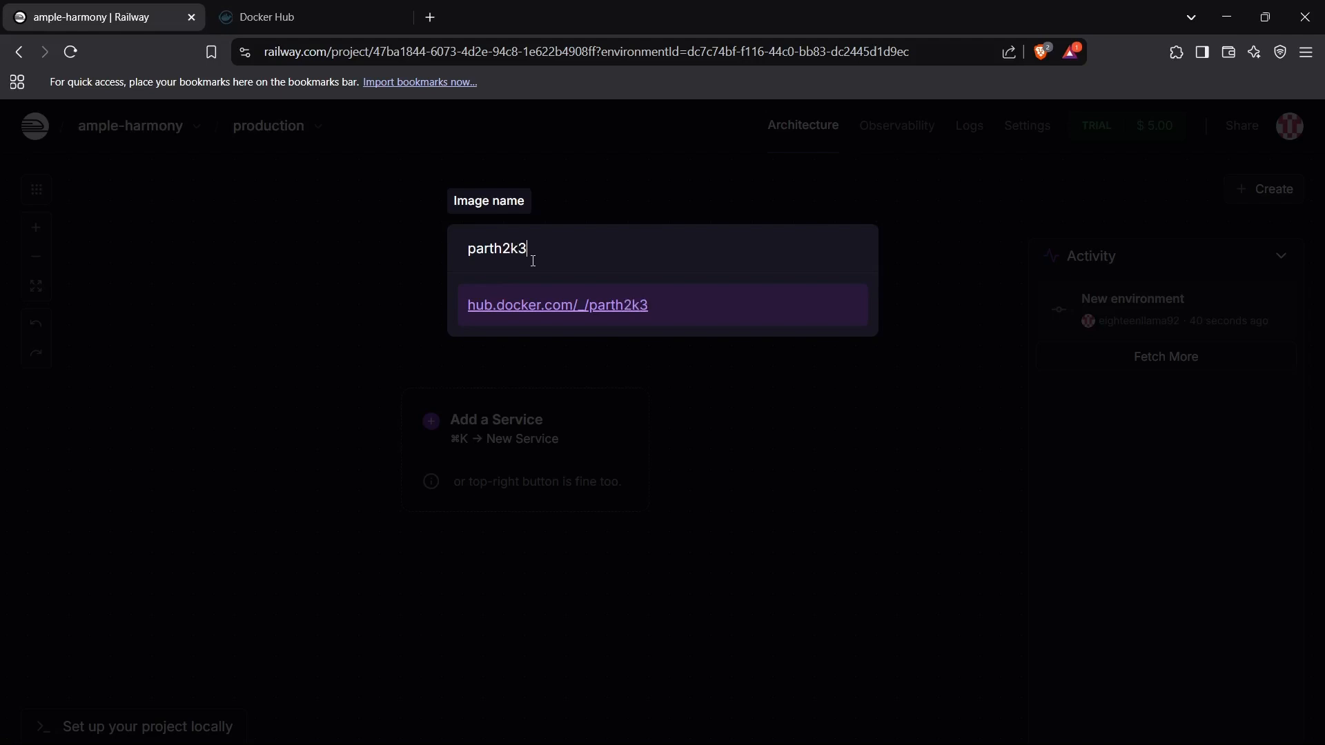
{"action": "type", "text": "/flask"}
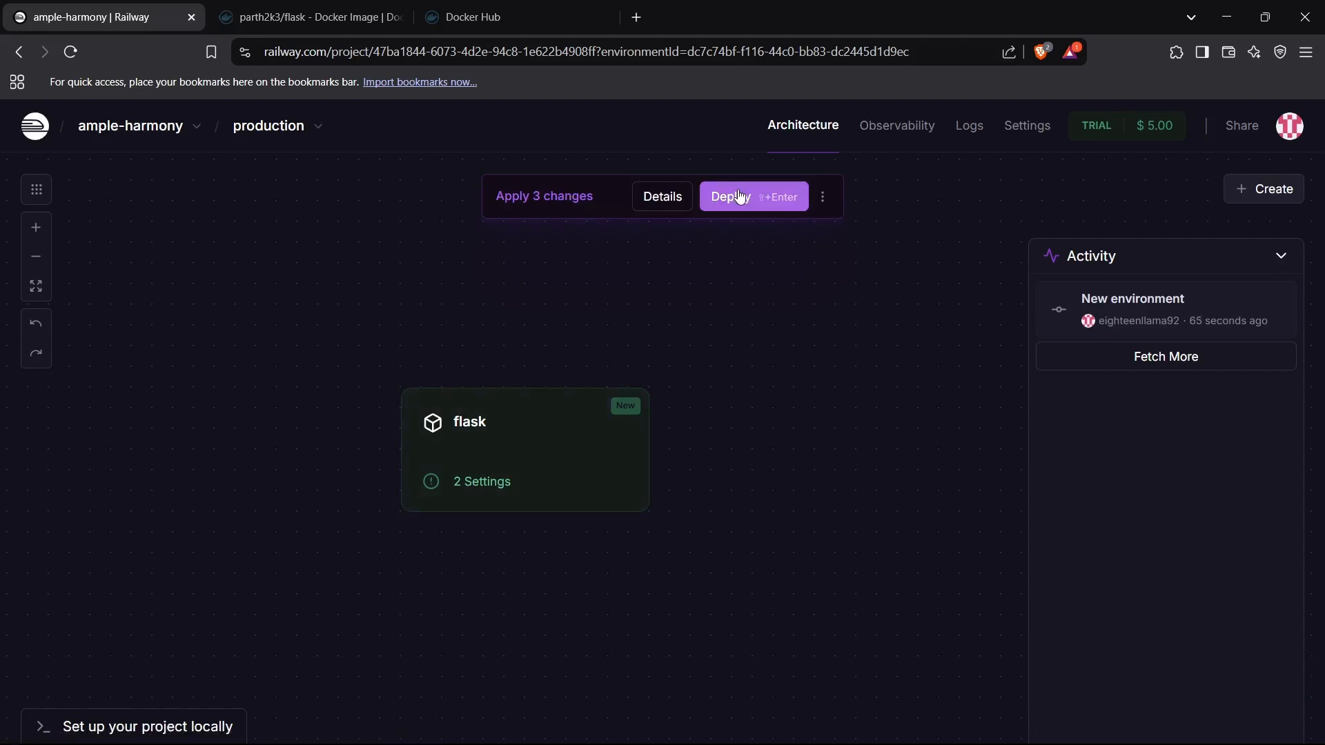
- Deploy the three staged changes for the flask service
{"action": "left_click", "coordinate": [751, 196]}
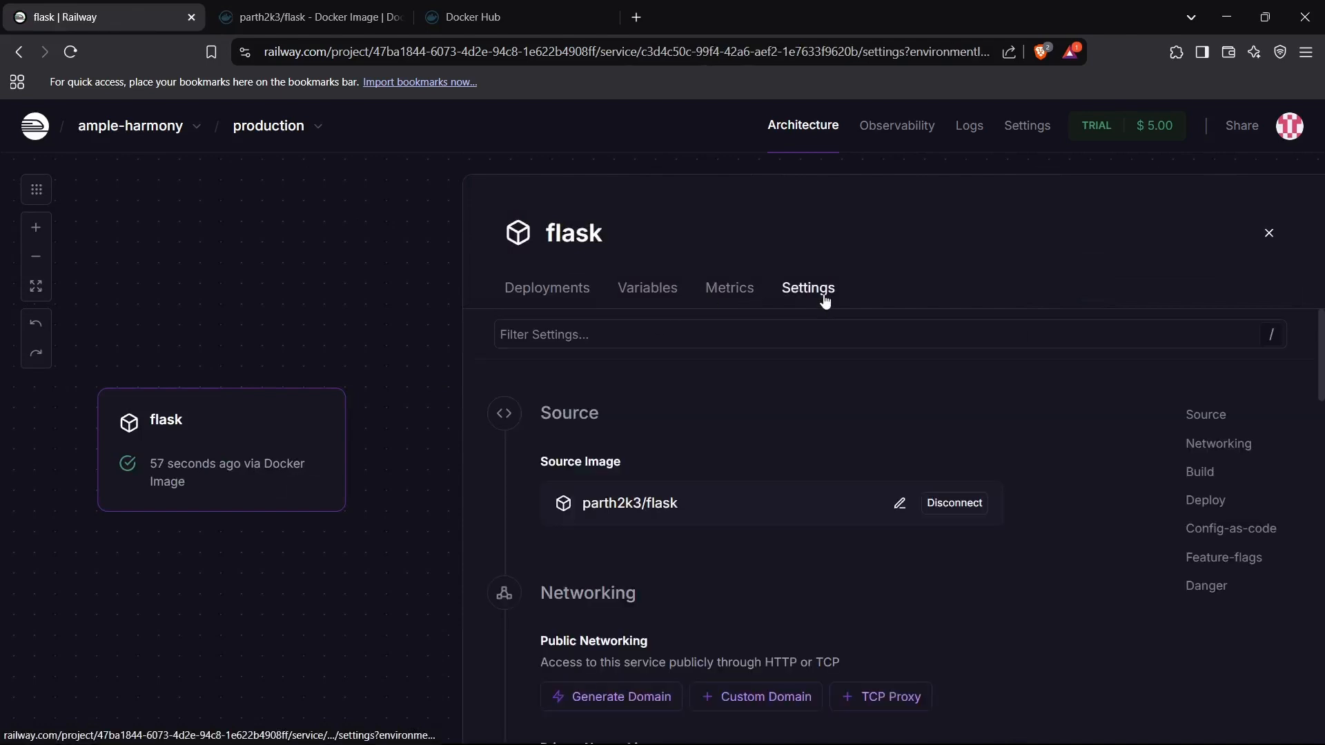
- Generate the public domain flask-production-1736.up.railway.app for the flask service
{"action": "left_click", "coordinate": [547, 287]}
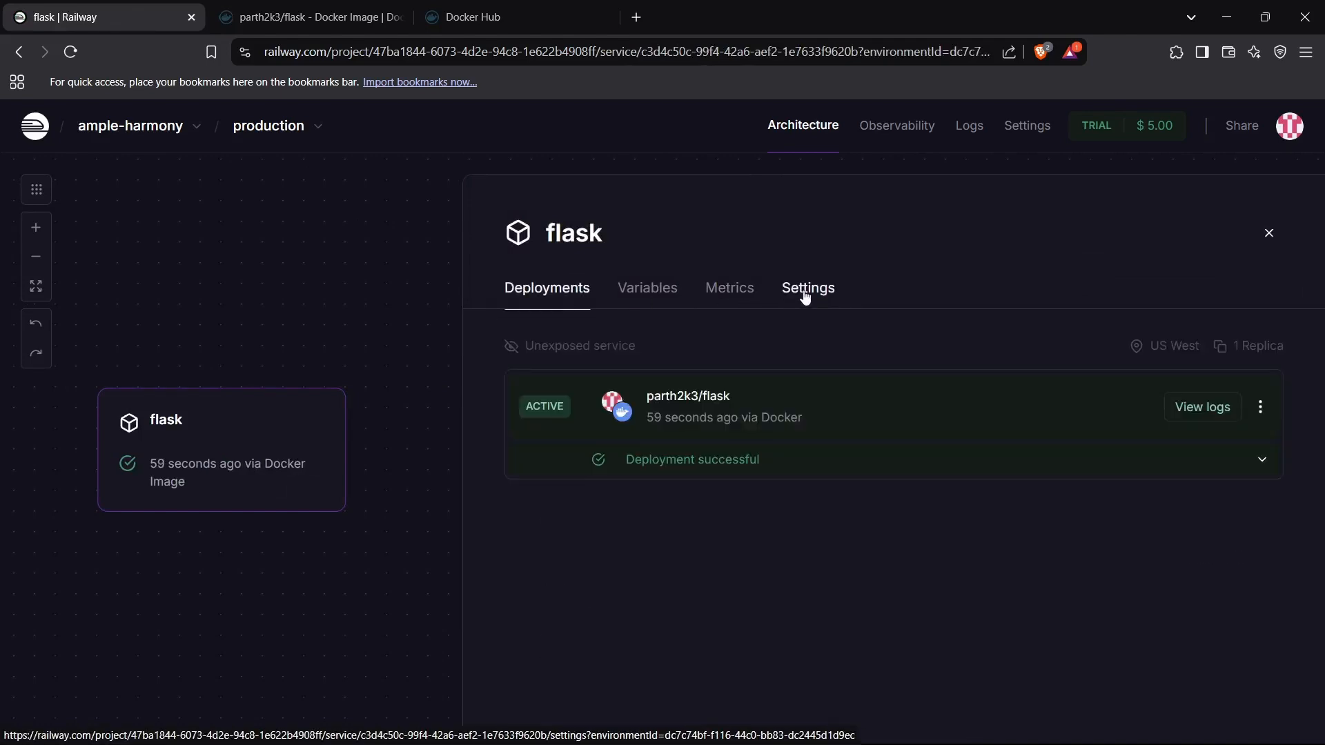
{"action": "left_click", "coordinate": [806, 287]}
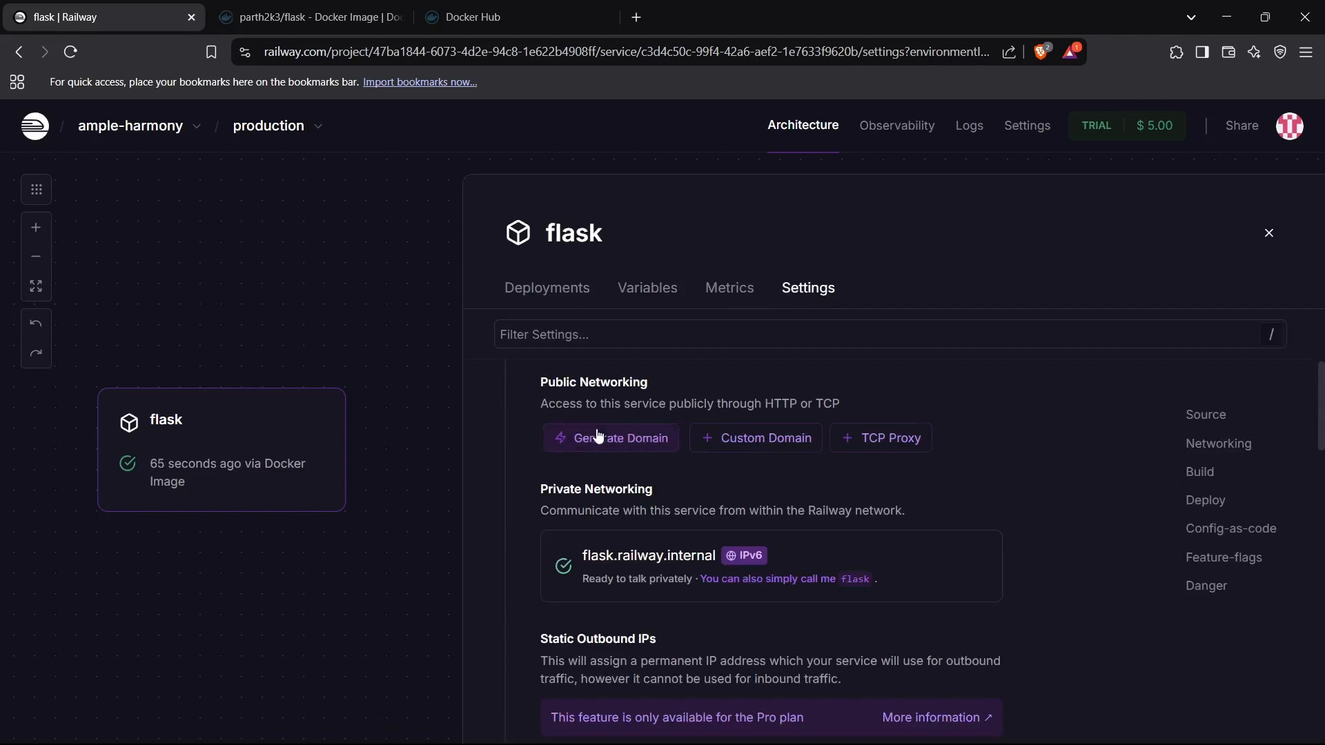
{"action": "left_click", "coordinate": [610, 438]}
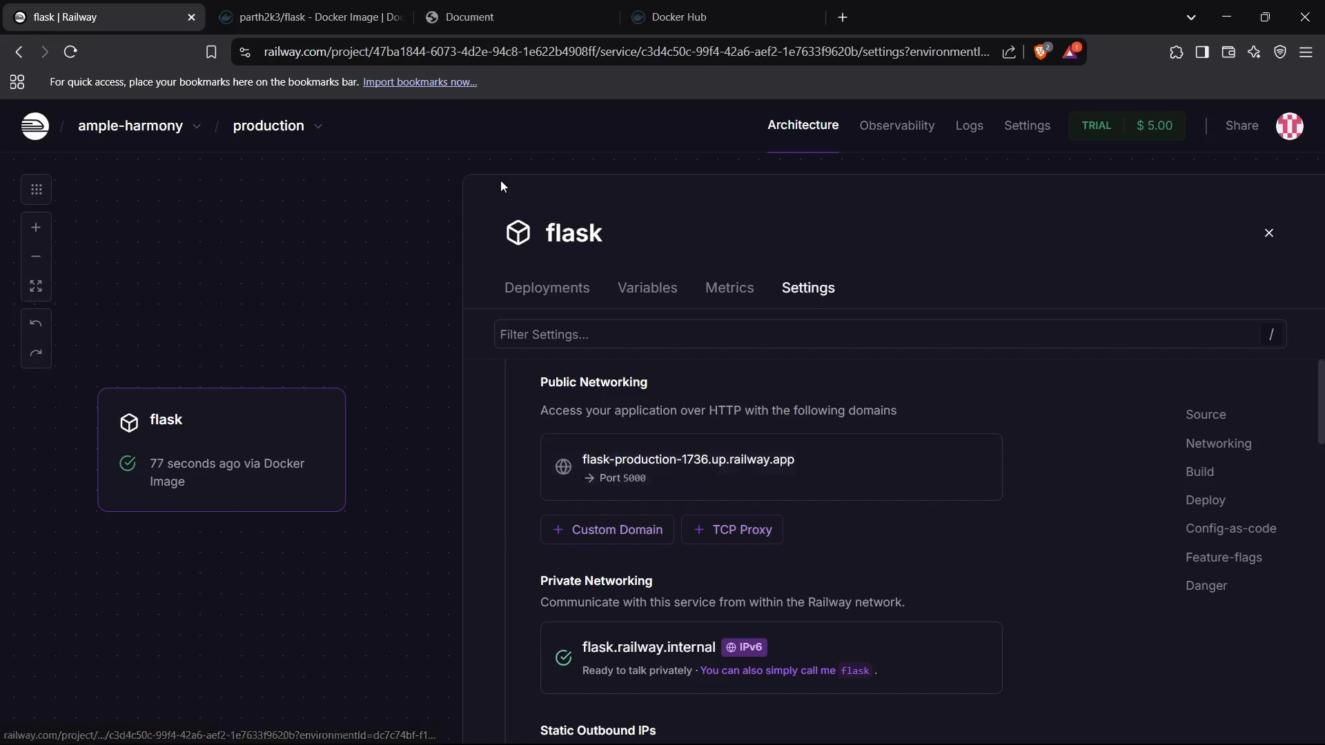
- Visit the generated domain showing the sample Flask page, then switch to Docker Hub
{"action": "left_click", "coordinate": [515, 17]}
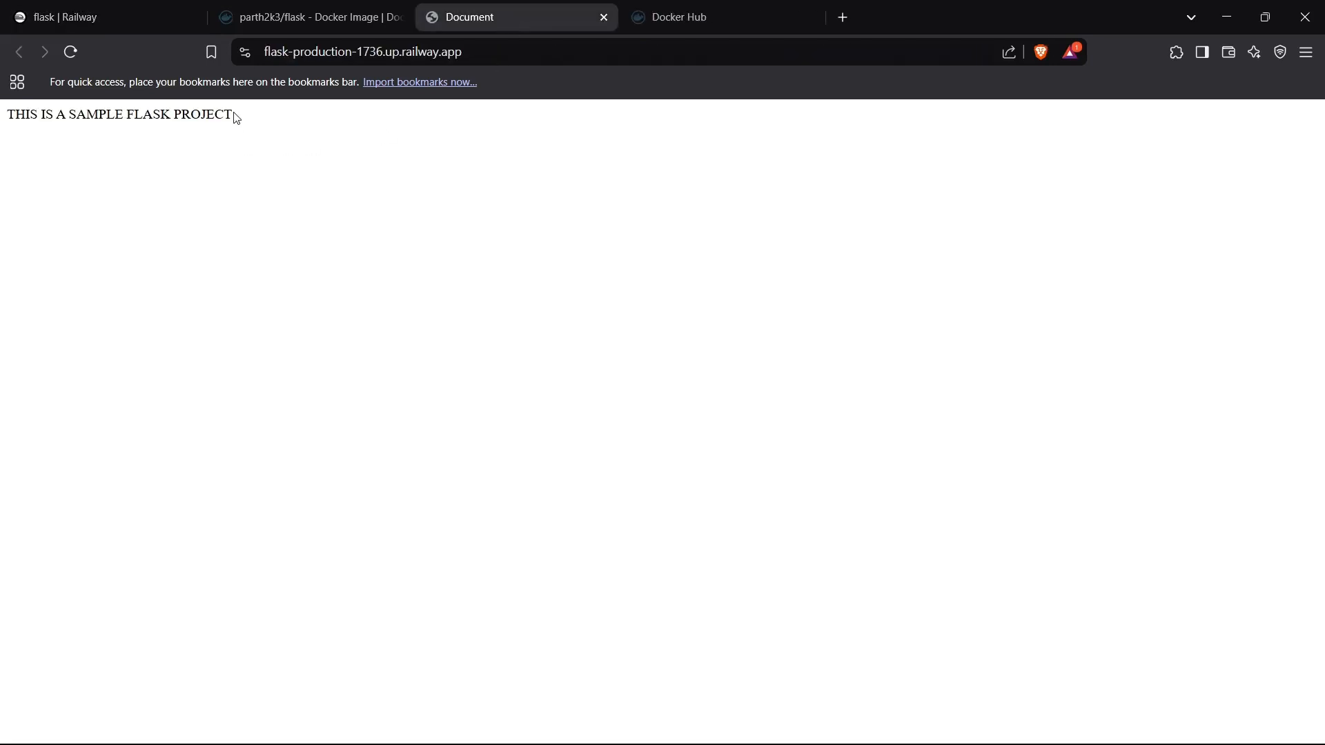
{"action": "mouse_move", "coordinate": [72, 143]}
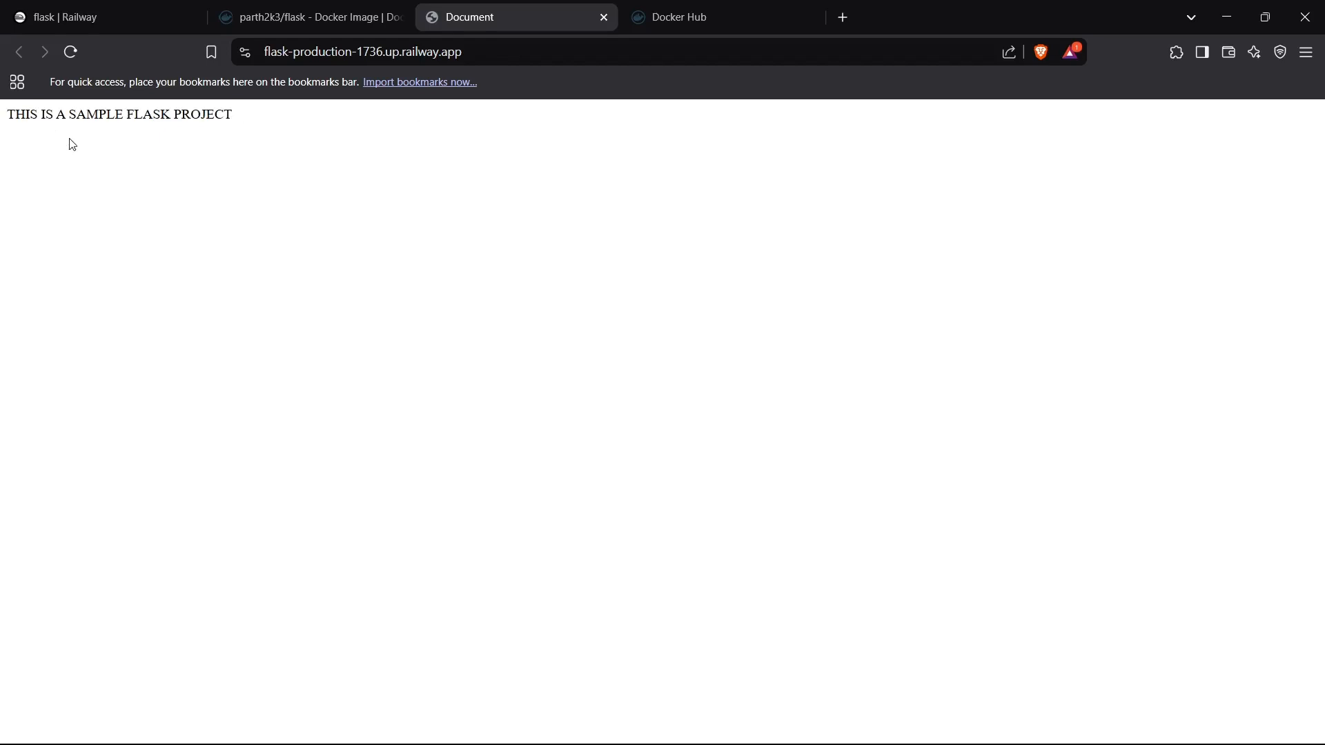
{"action": "mouse_move", "coordinate": [376, 99]}
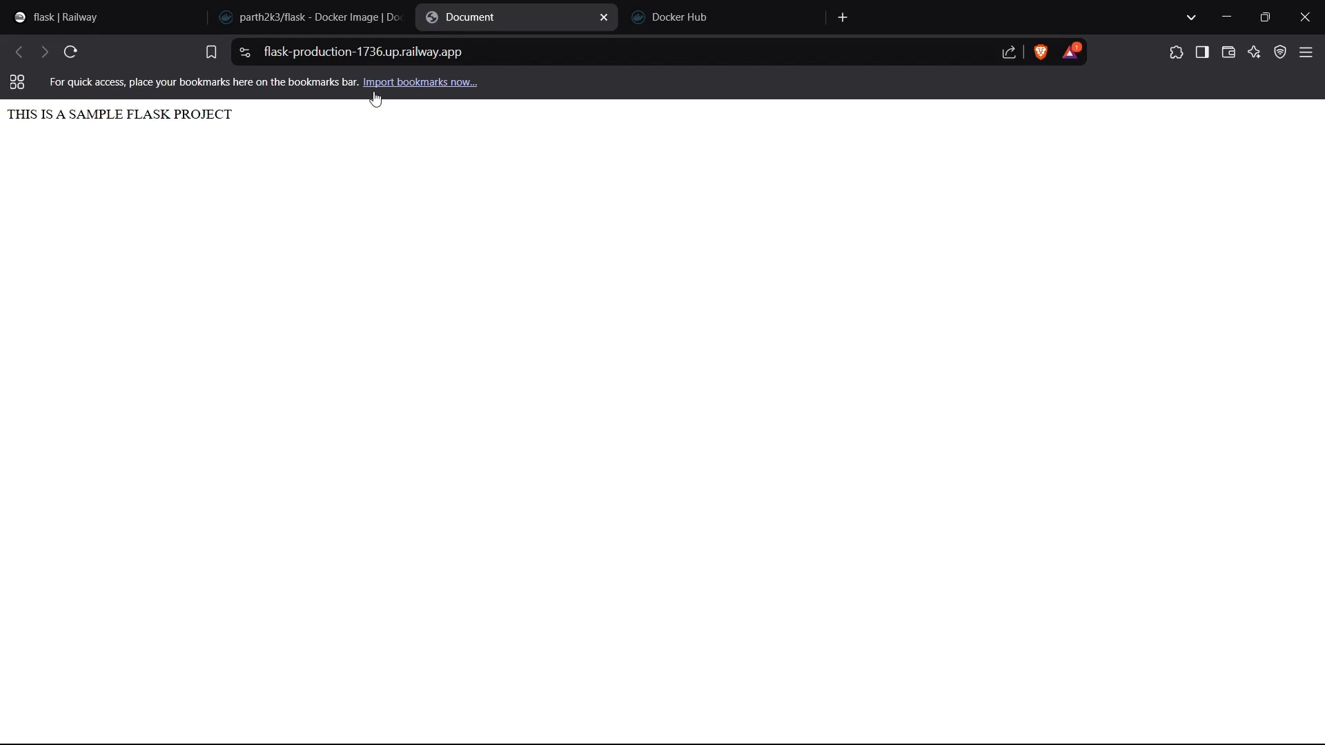
{"action": "left_click", "coordinate": [304, 17]}
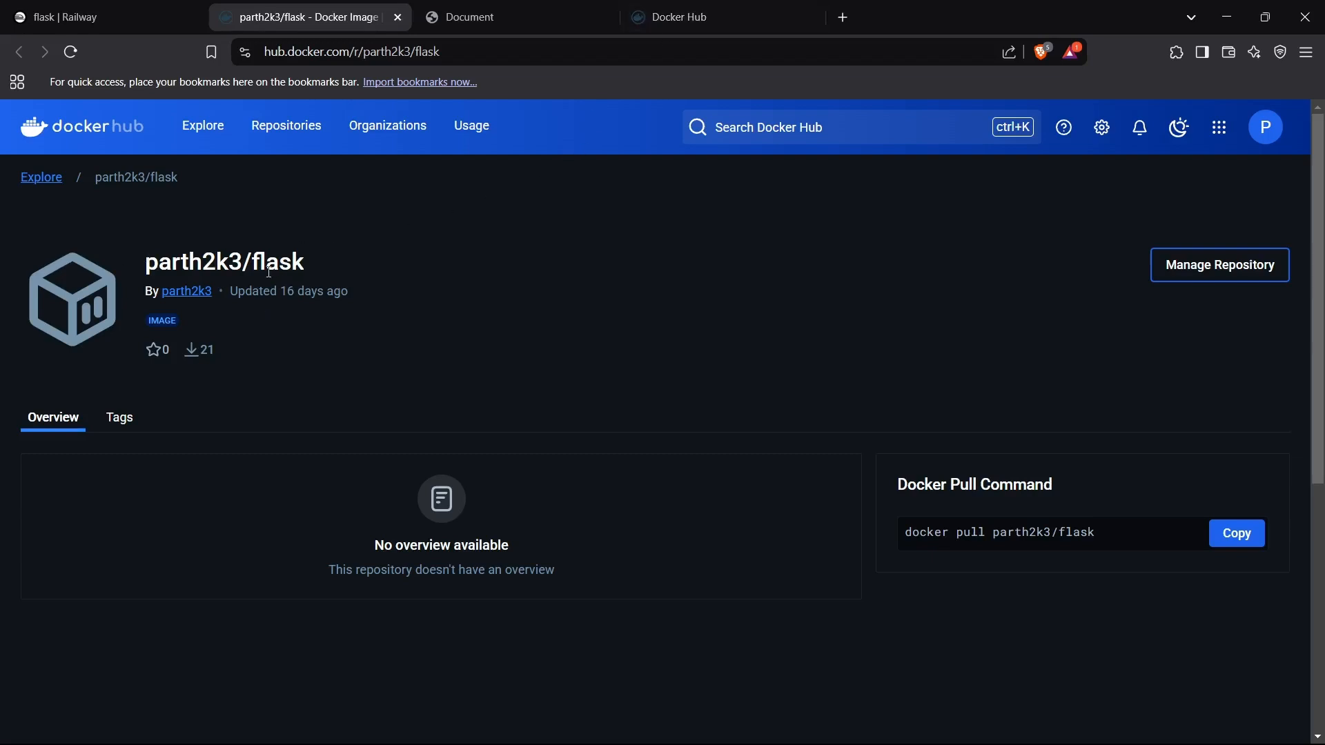
- Return from the parth2k3/flask Docker Hub page to the Railway tab
{"action": "left_click", "coordinate": [507, 16]}
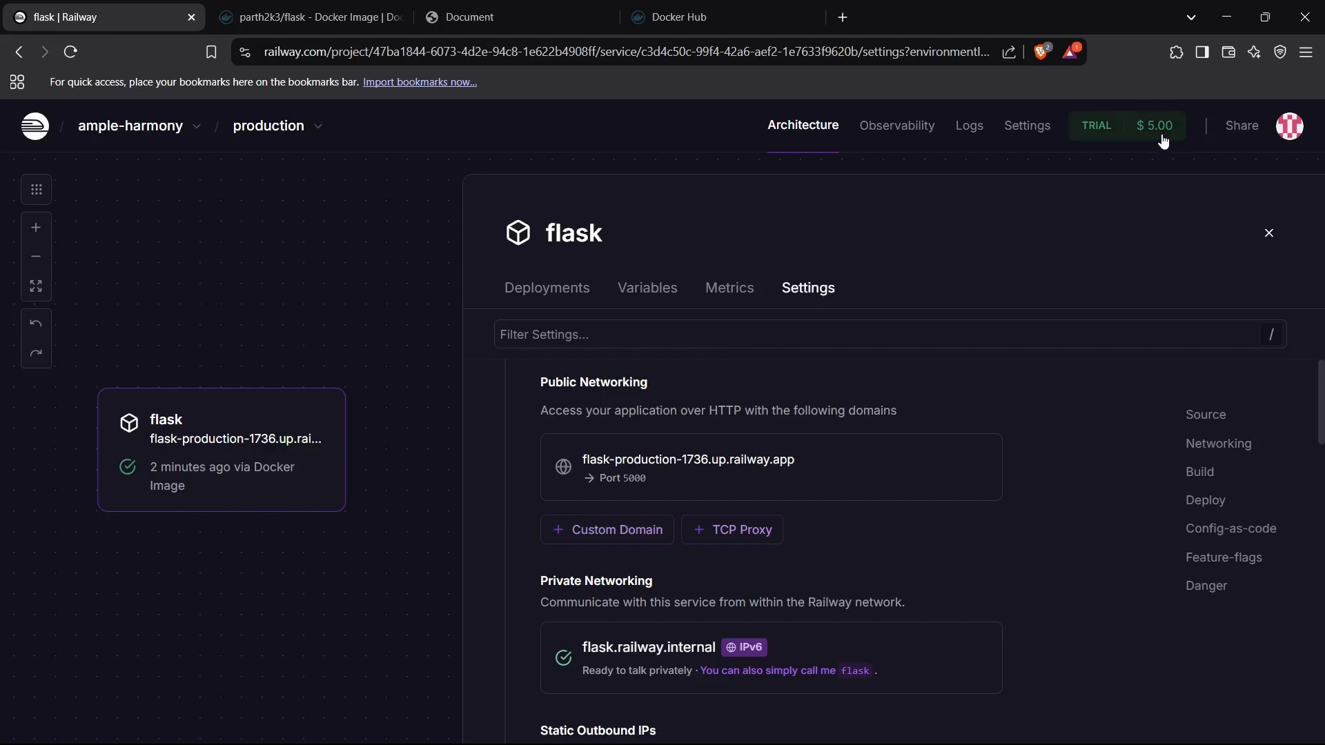
- Open the TRIAL badge to view the $5.00 remaining free credits
{"action": "left_click", "coordinate": [1128, 125]}
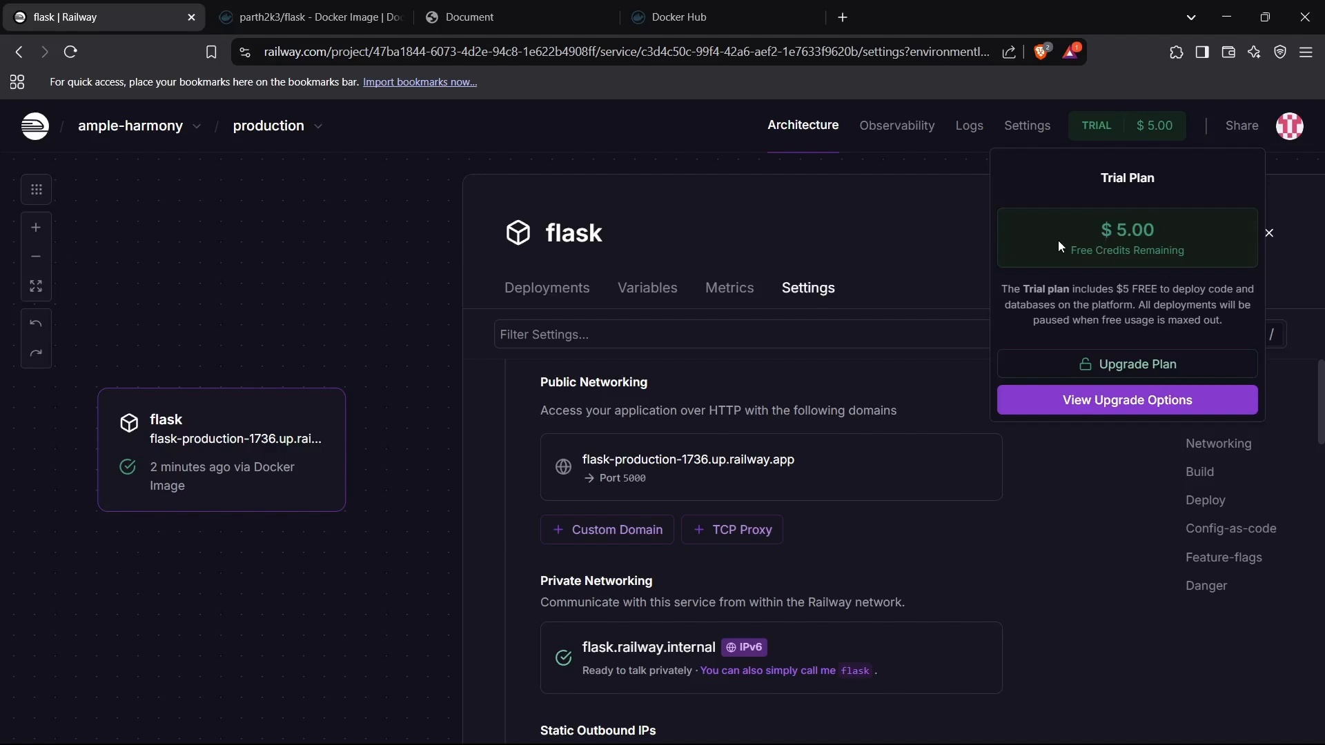
{"action": "mouse_move", "coordinate": [1030, 234]}
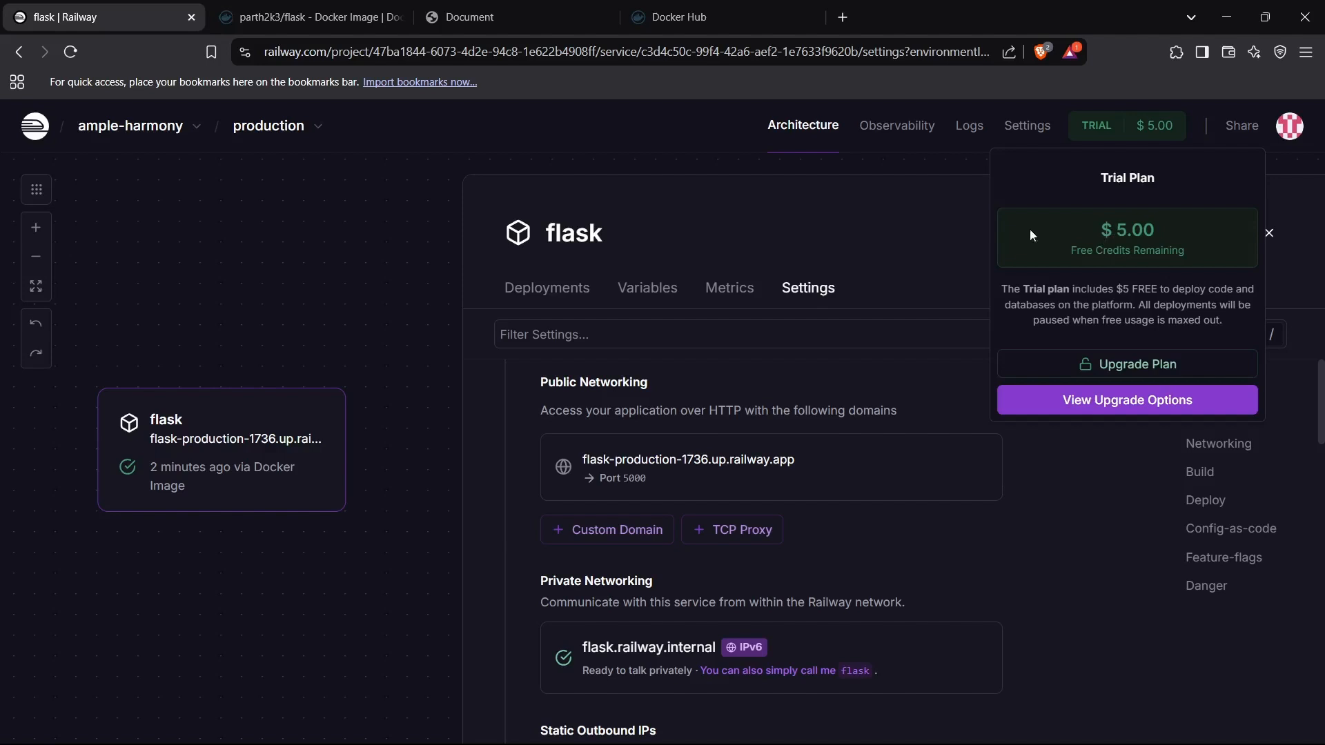